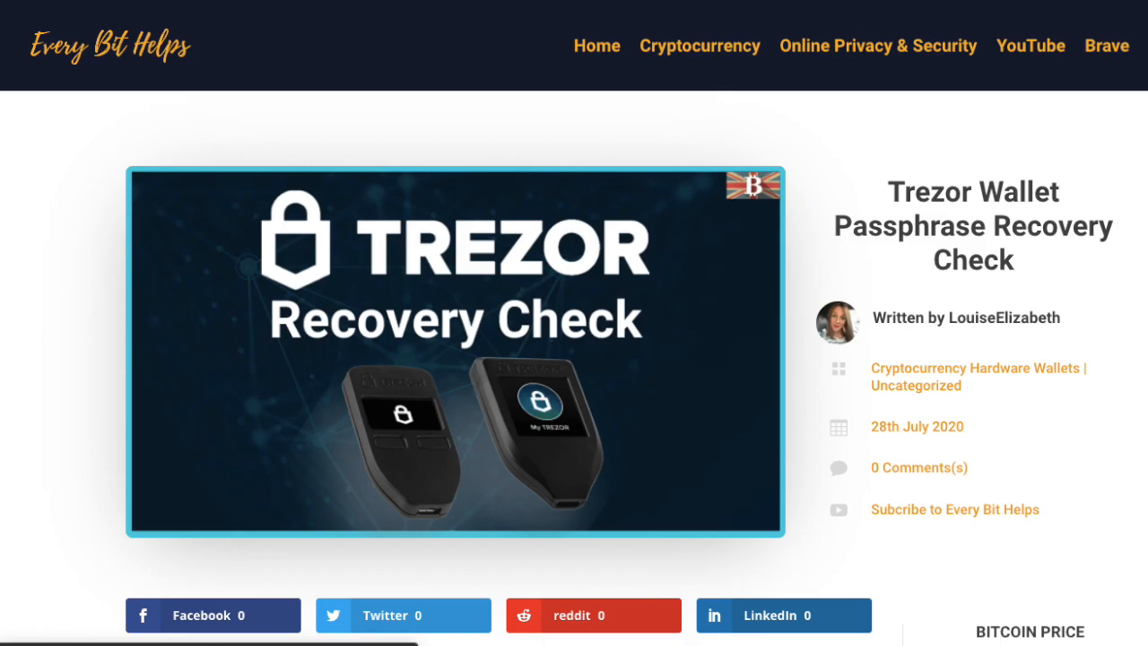
# - Open Manager to show the Ledger Nano S firmware, installed apps and app catalog
pyautogui.click(455, 348)
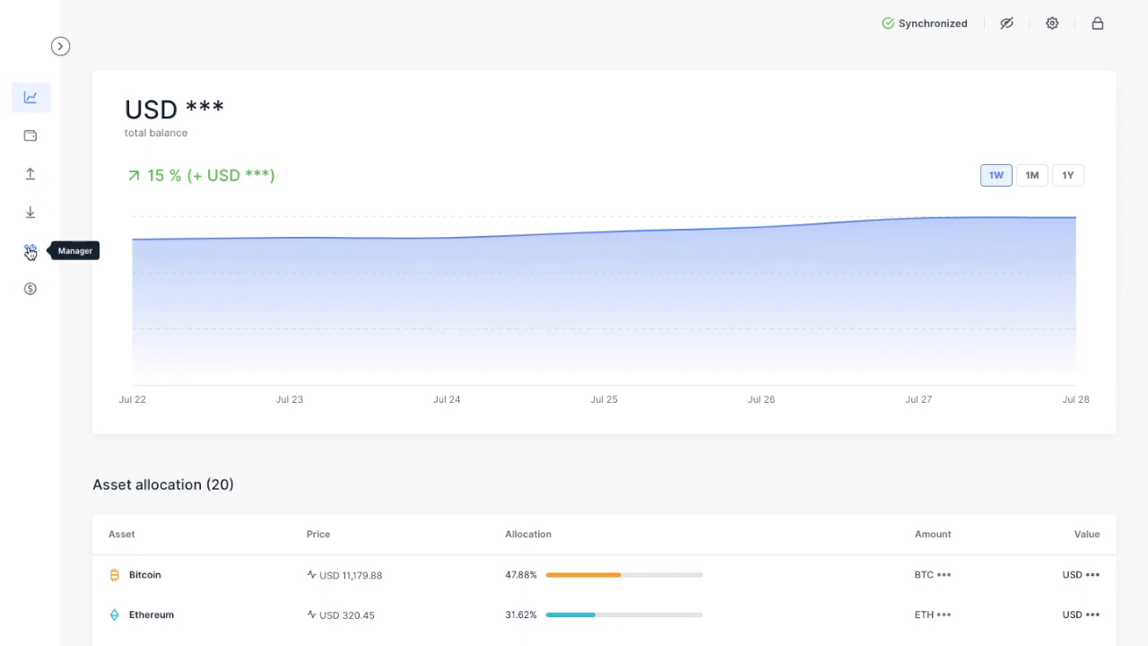
pyautogui.click(29, 251)
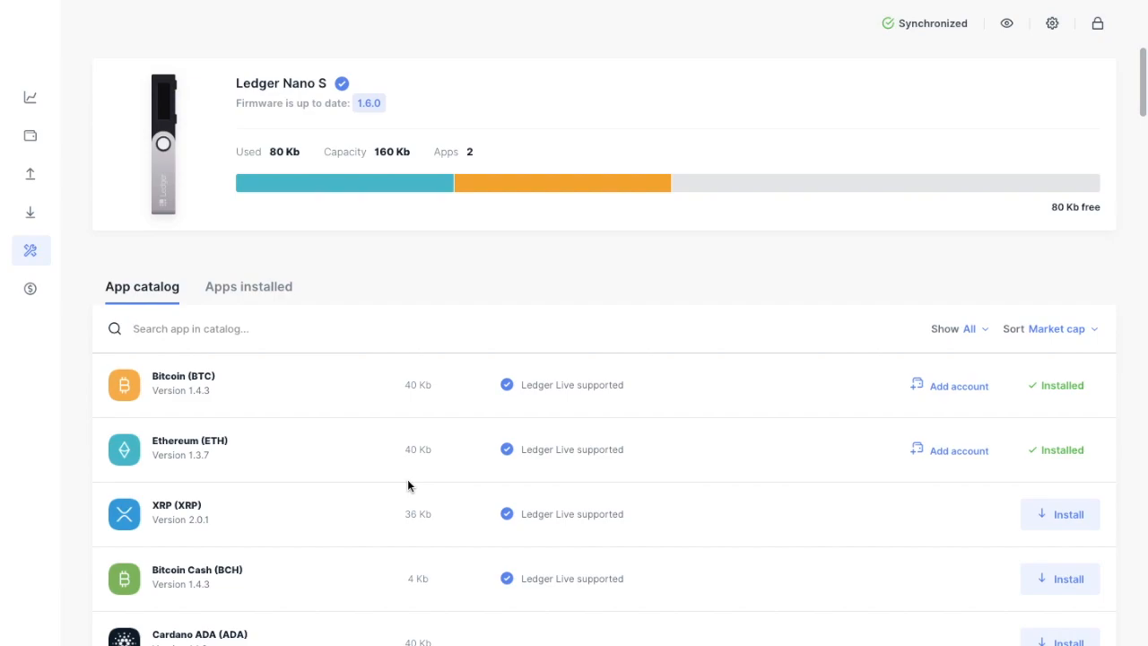
pyautogui.moveTo(365, 487)
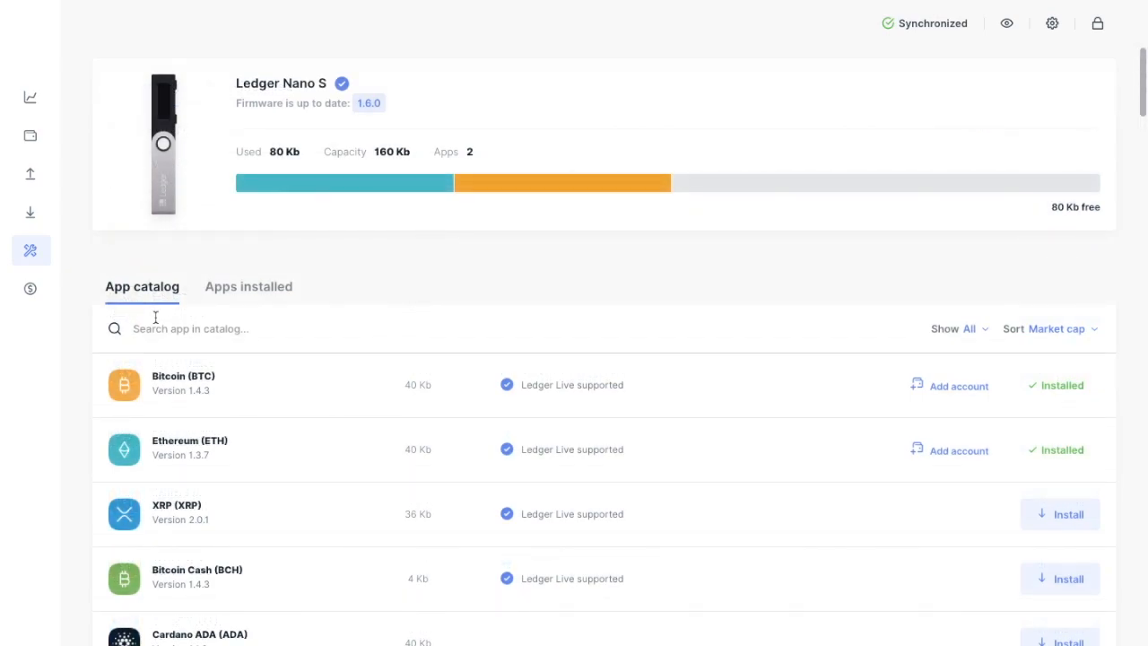
# - Search the catalog for 'recover' and install Recovery Check on the Nano S
pyautogui.write('recover')
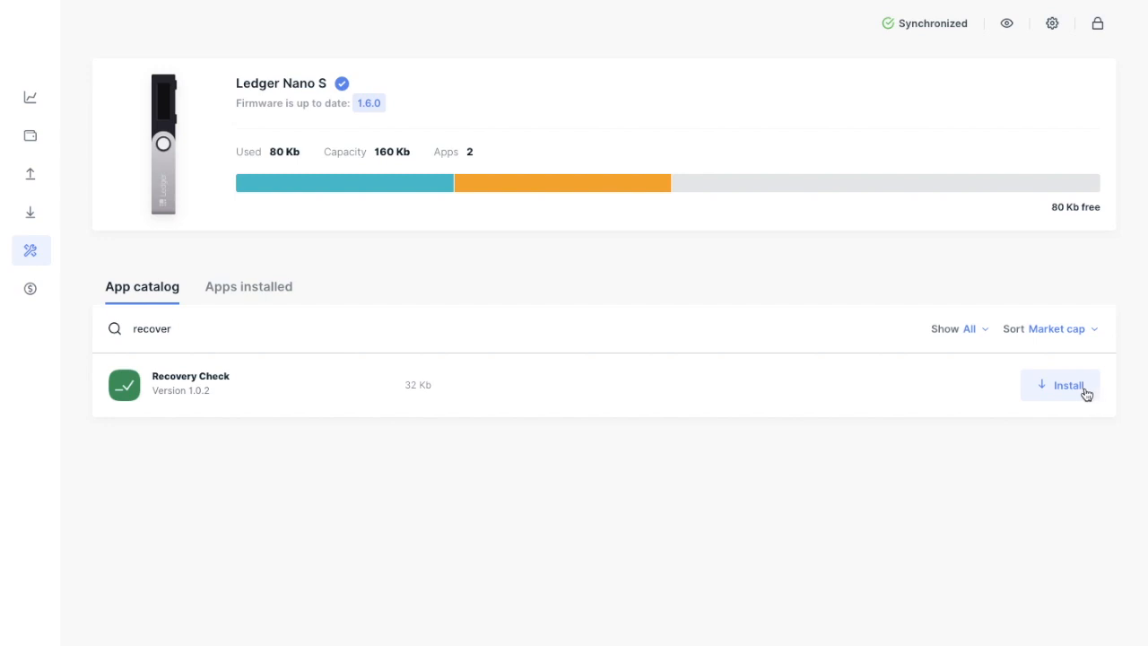
pyautogui.click(1067, 385)
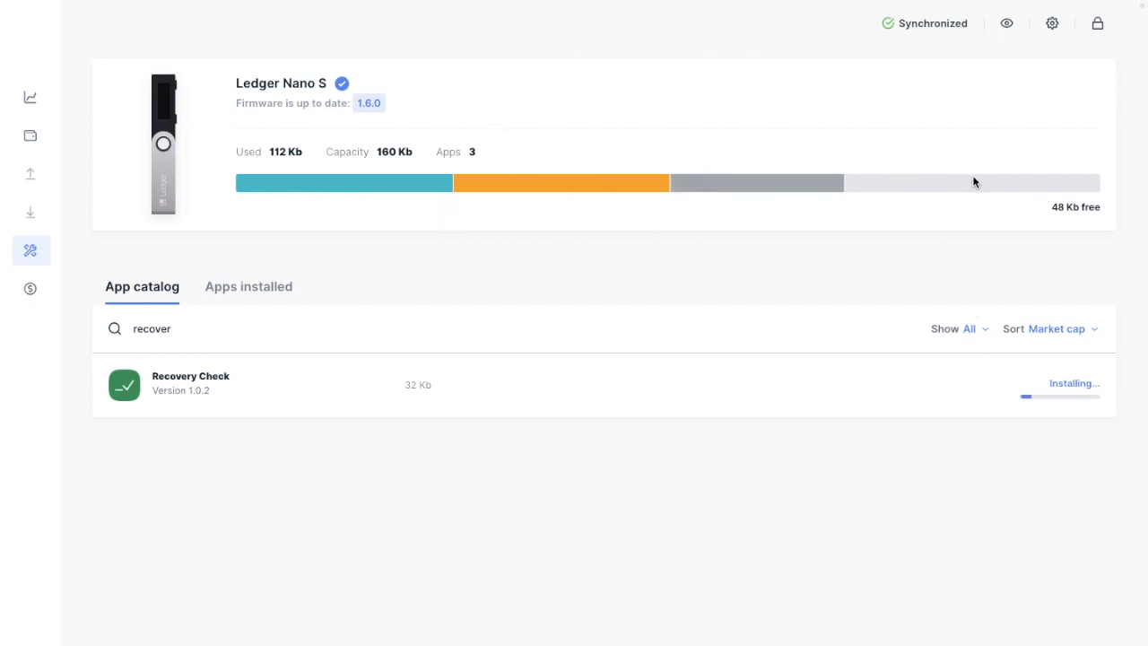
pyautogui.moveTo(1116, 369)
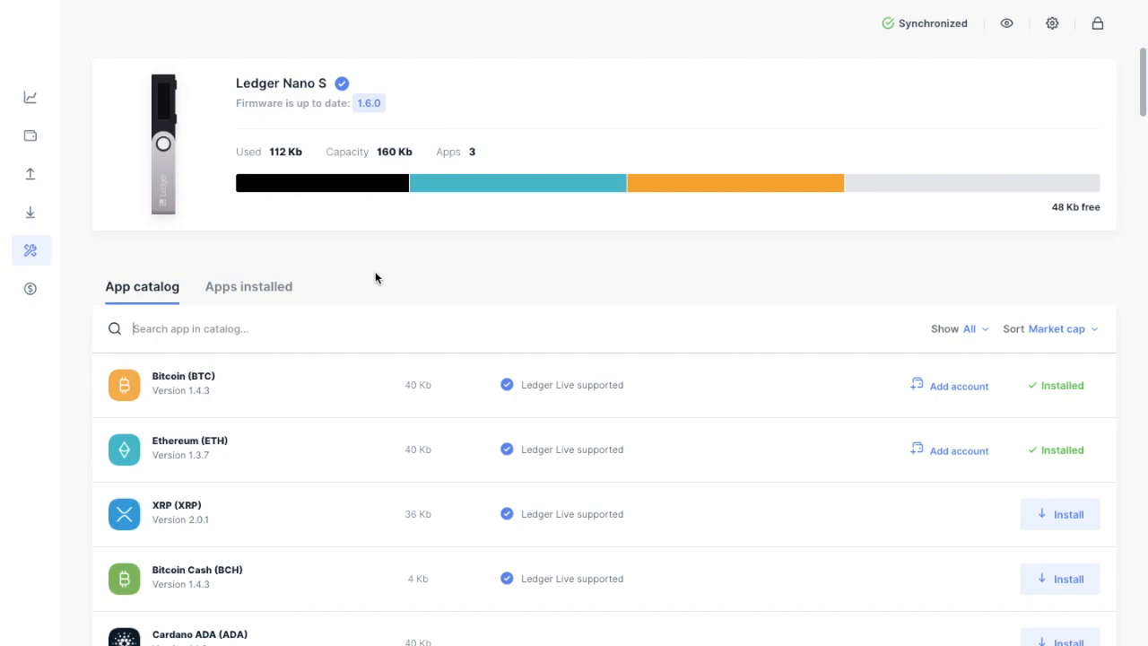
# - Remove Recovery Check from the Nano S via its trash icon under Apps installed
pyautogui.click(249, 286)
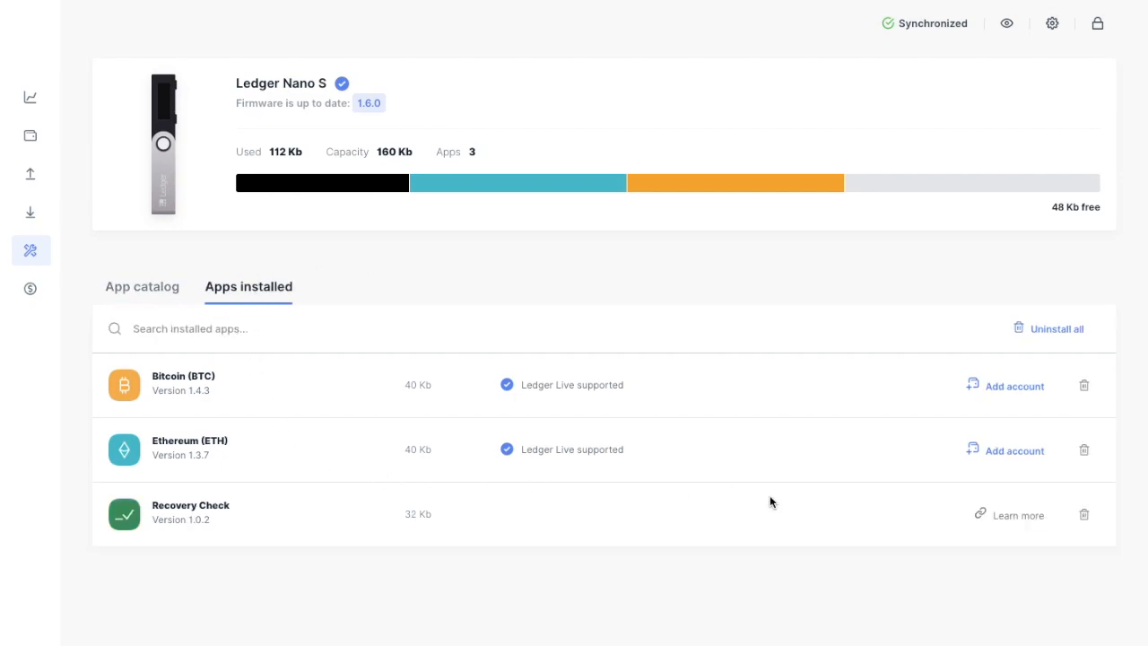
pyautogui.moveTo(1083, 514)
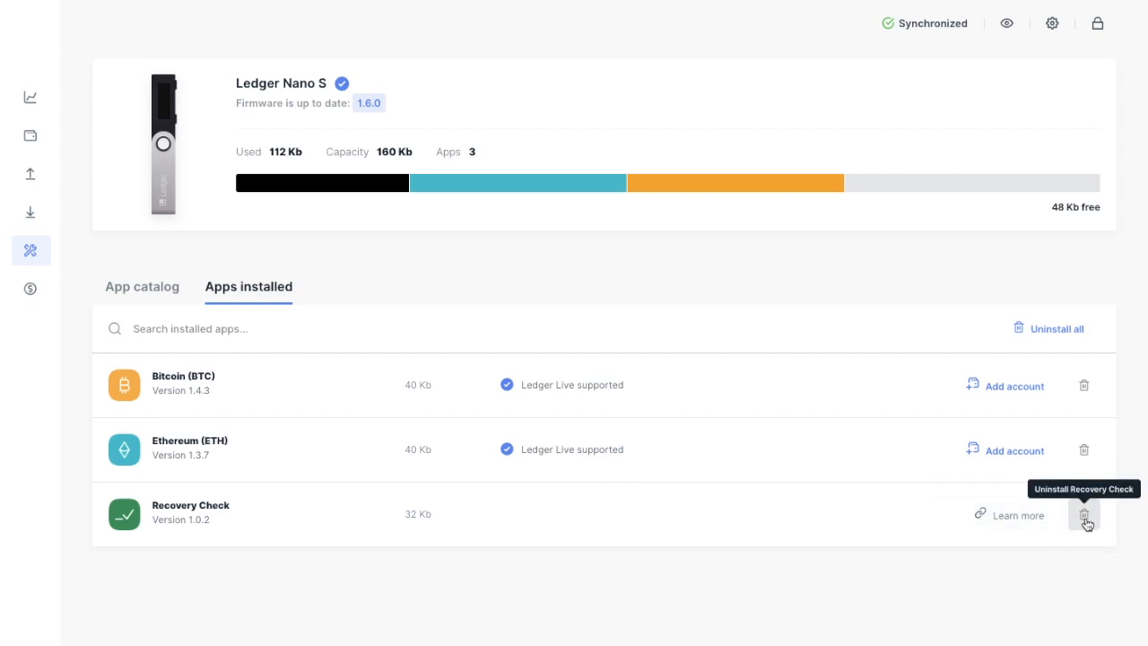
pyautogui.click(1084, 513)
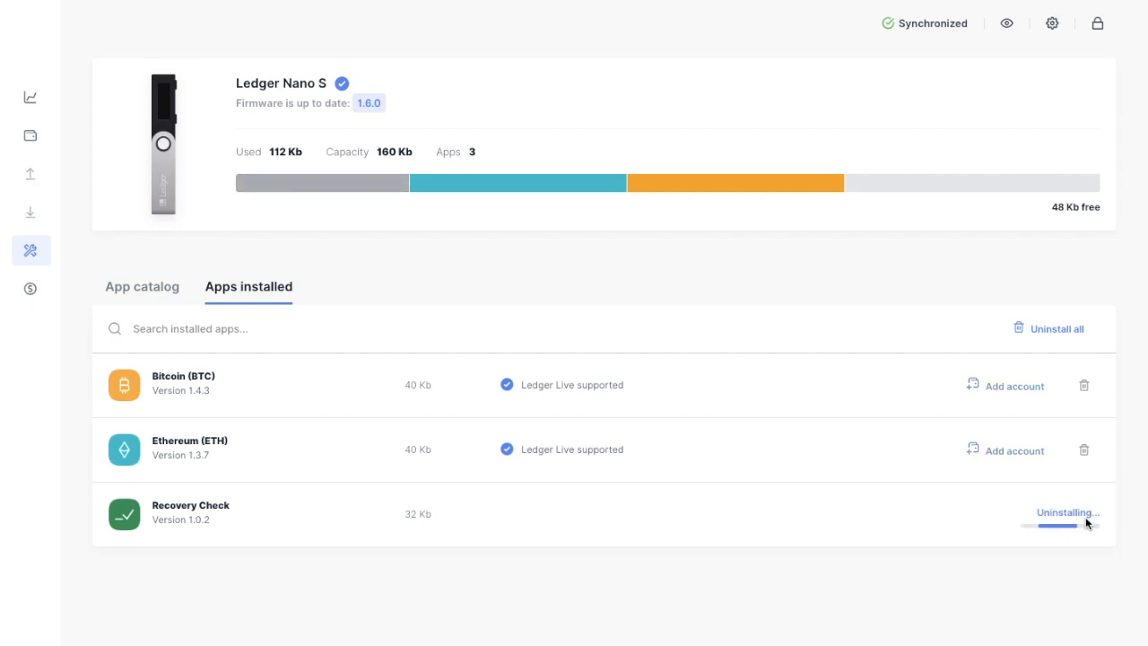